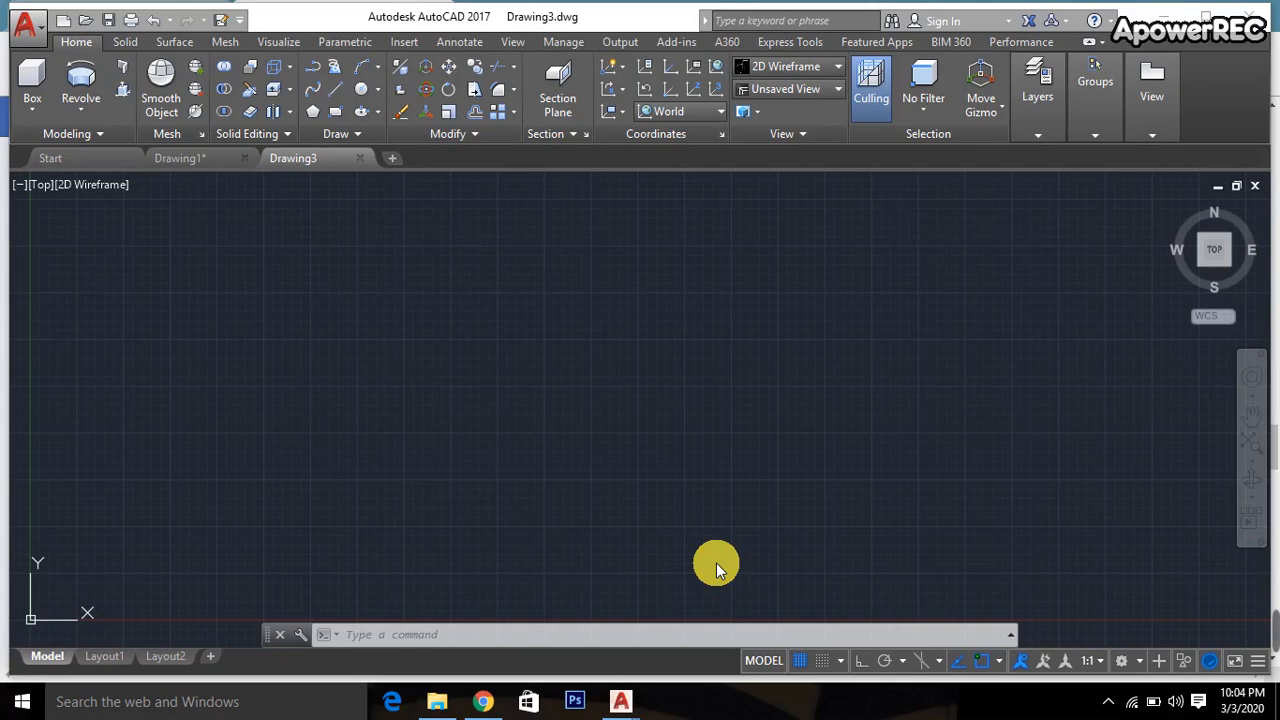
mouse_move(1252, 414)
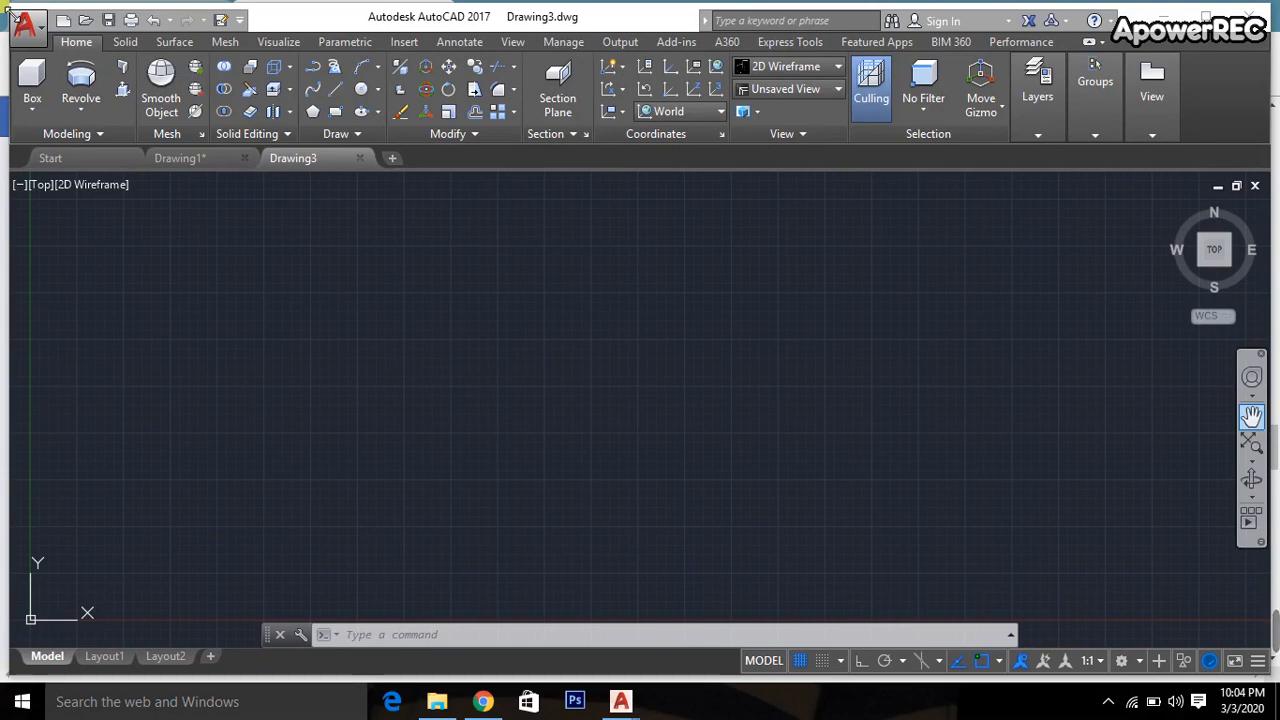
mouse_move(22, 12)
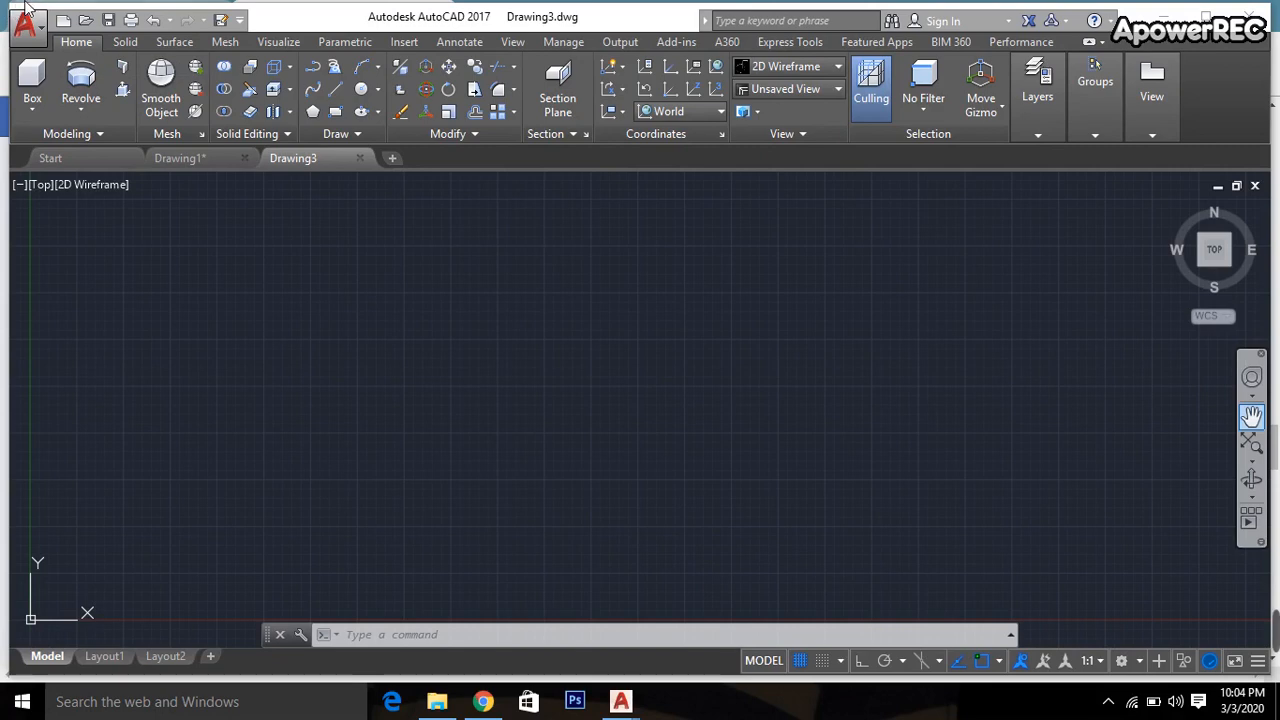
mouse_move(40, 184)
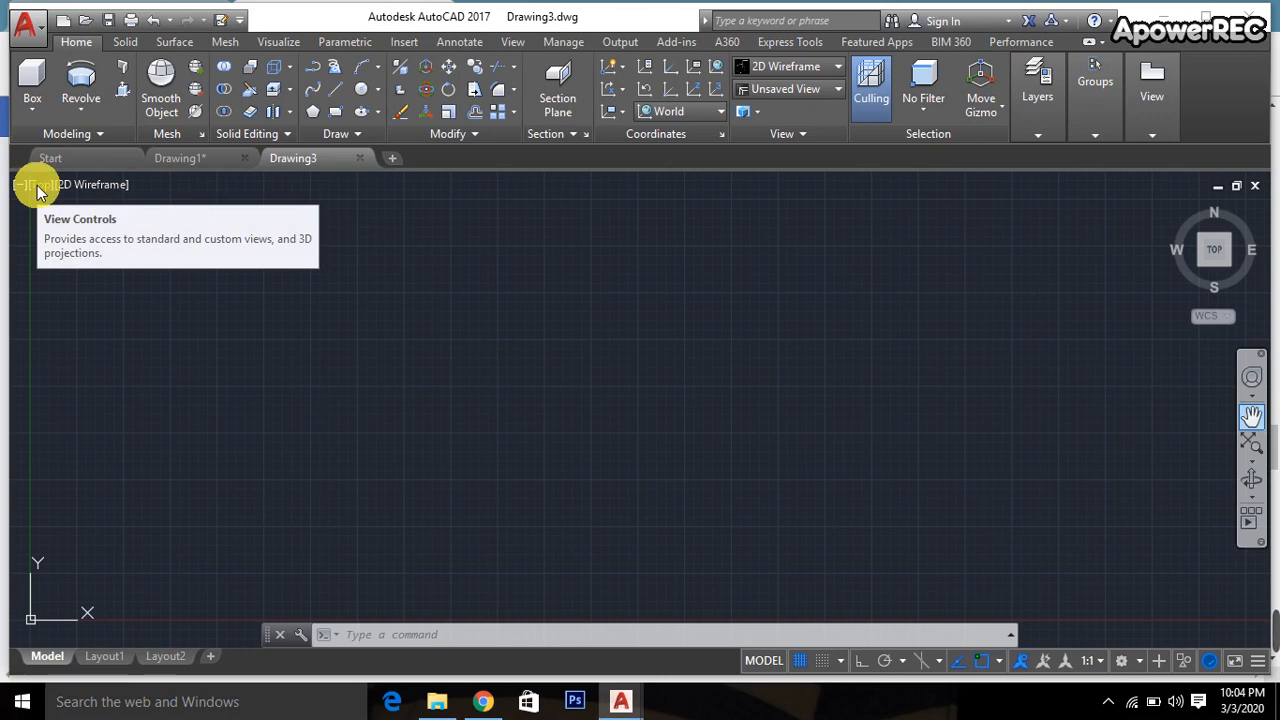
Switch the viewport from Top to the SE Isometric standard view
left_click(40, 184)
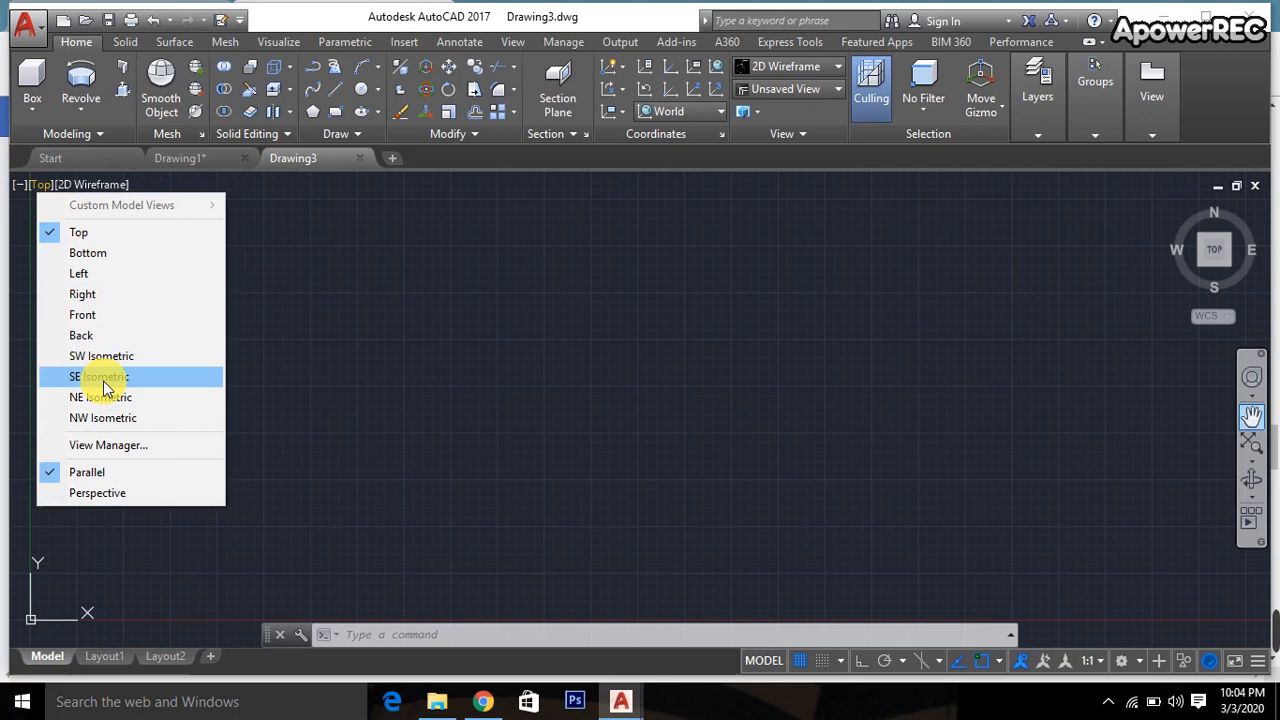
left_click(100, 376)
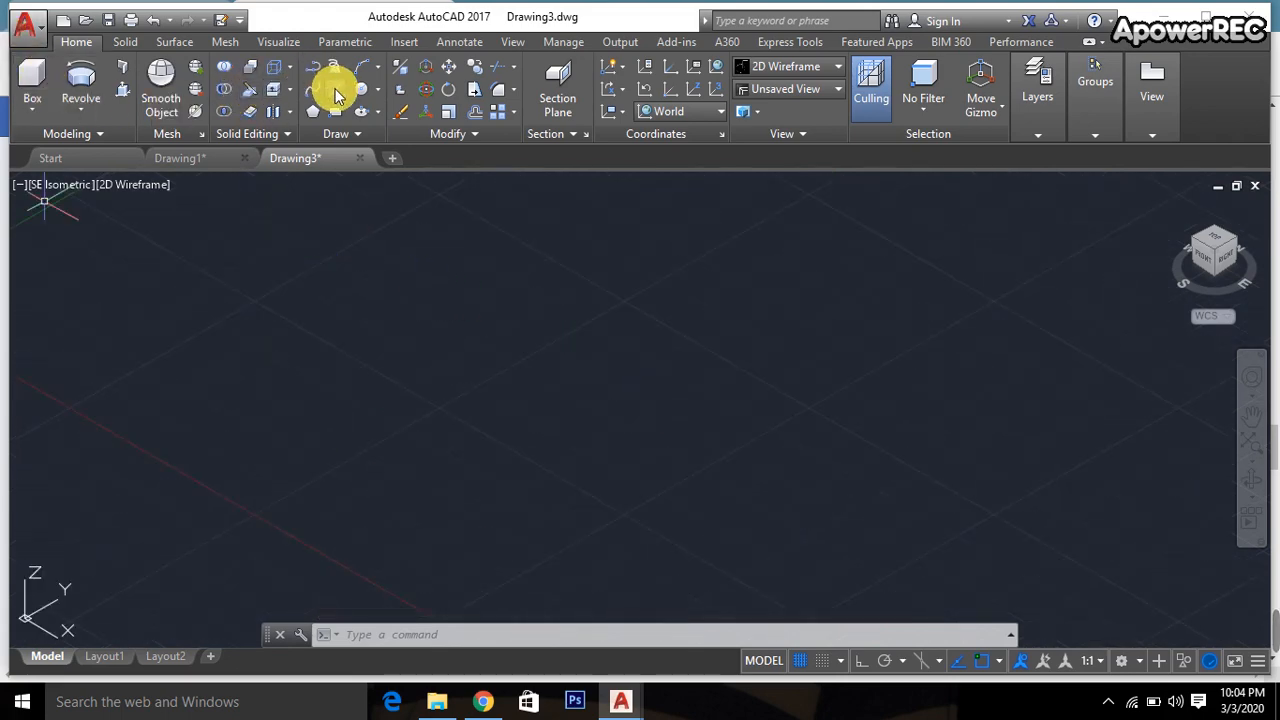
Draw a diagonal line, then a thin rectangle placed parallel beside it
left_click(336, 88)
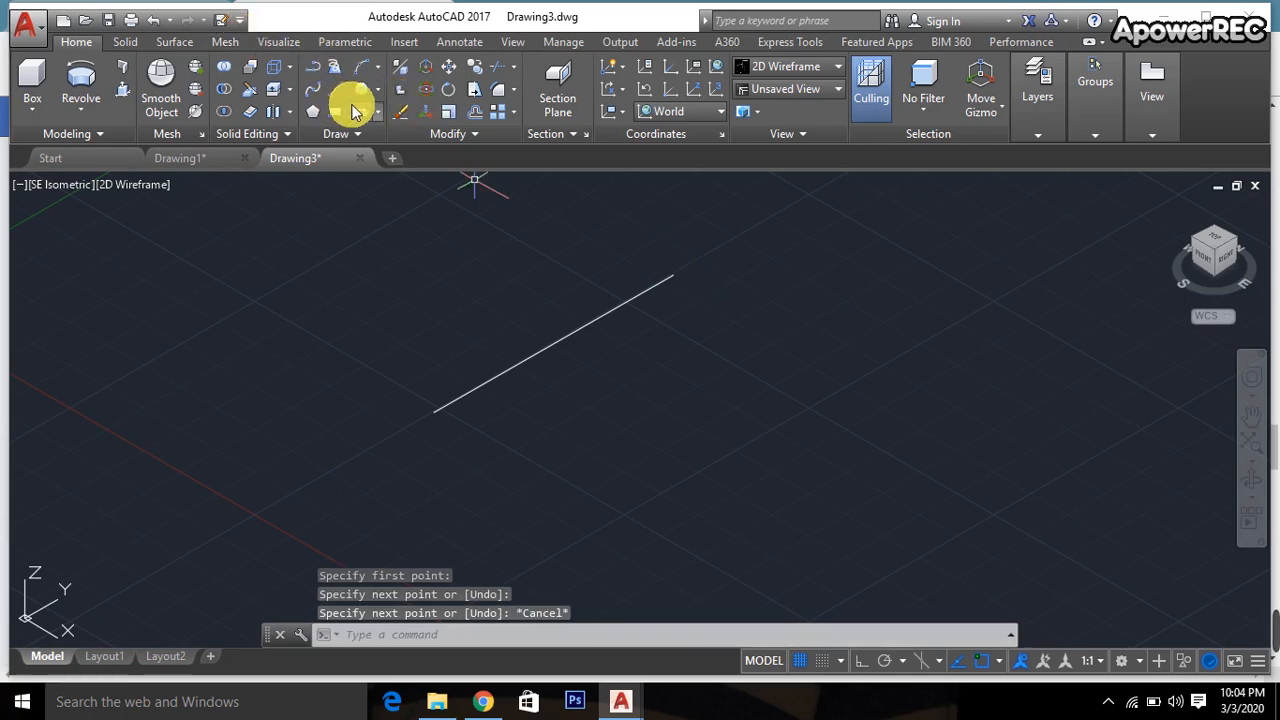
left_click(312, 112)
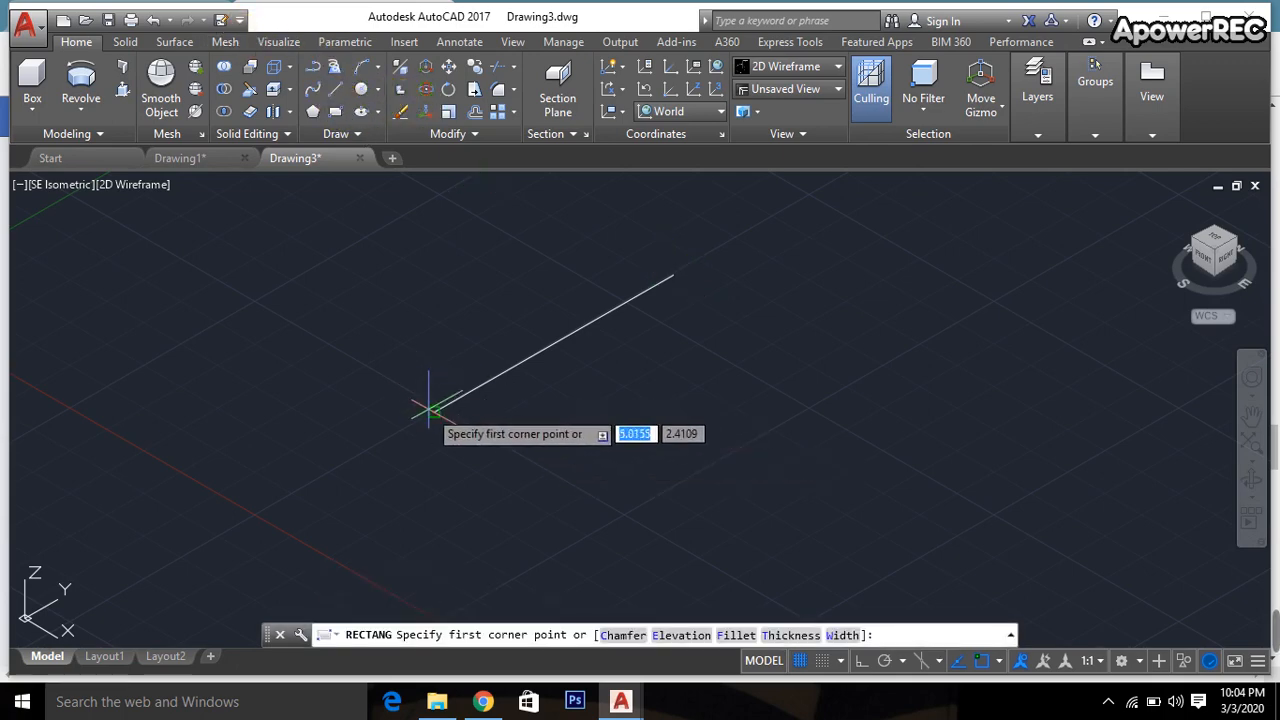
mouse_move(490, 456)
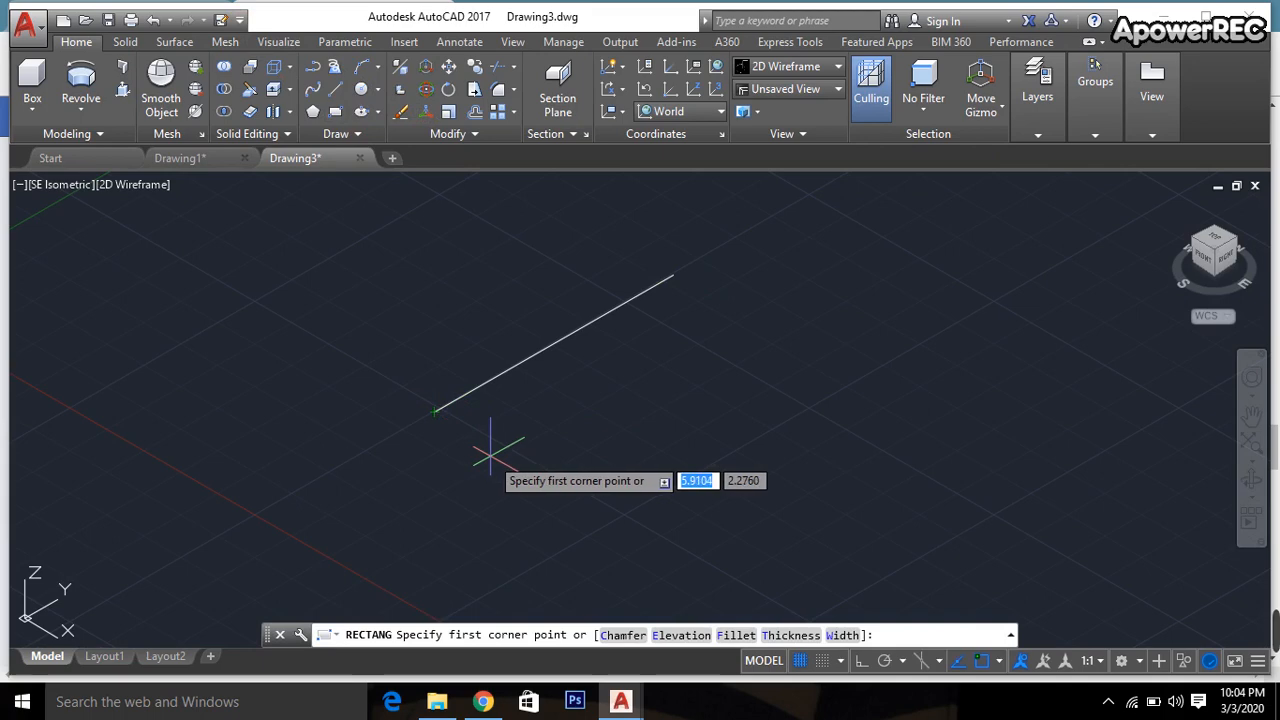
left_click(490, 456)
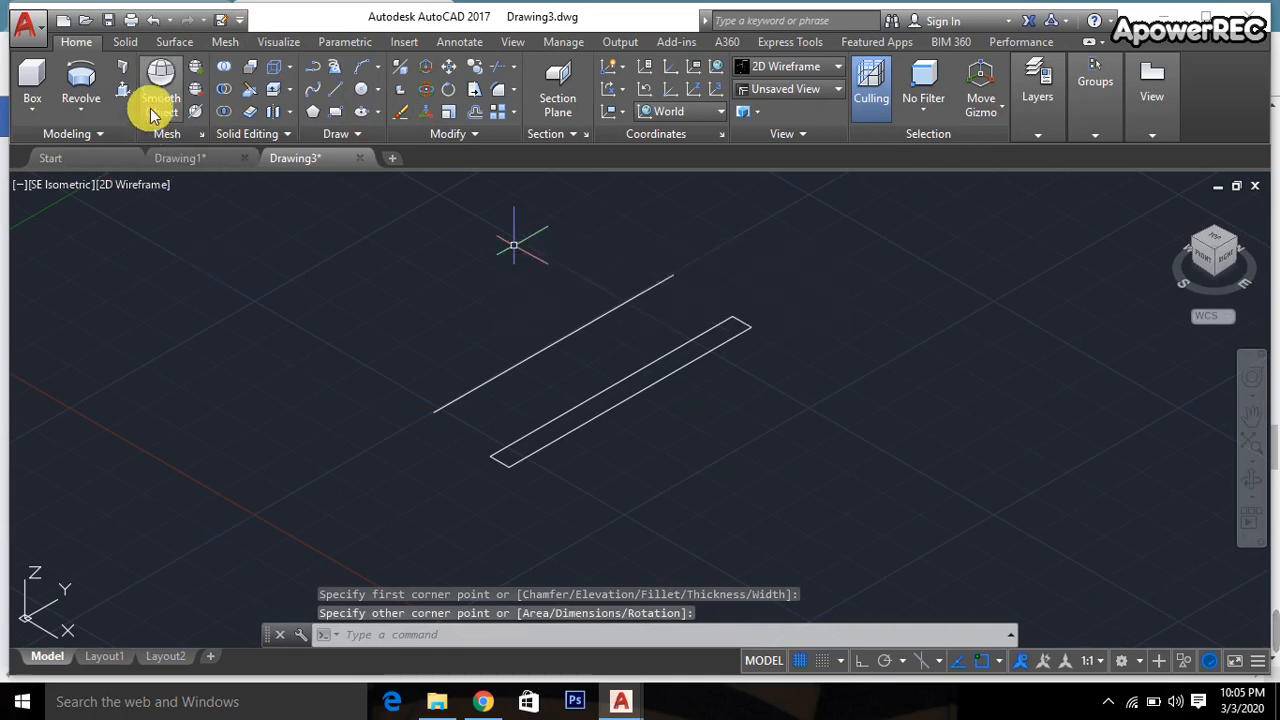
Revolve the thin rectangle about the line's two endpoints through 180°, forming a half-tube solid
left_click(80, 84)
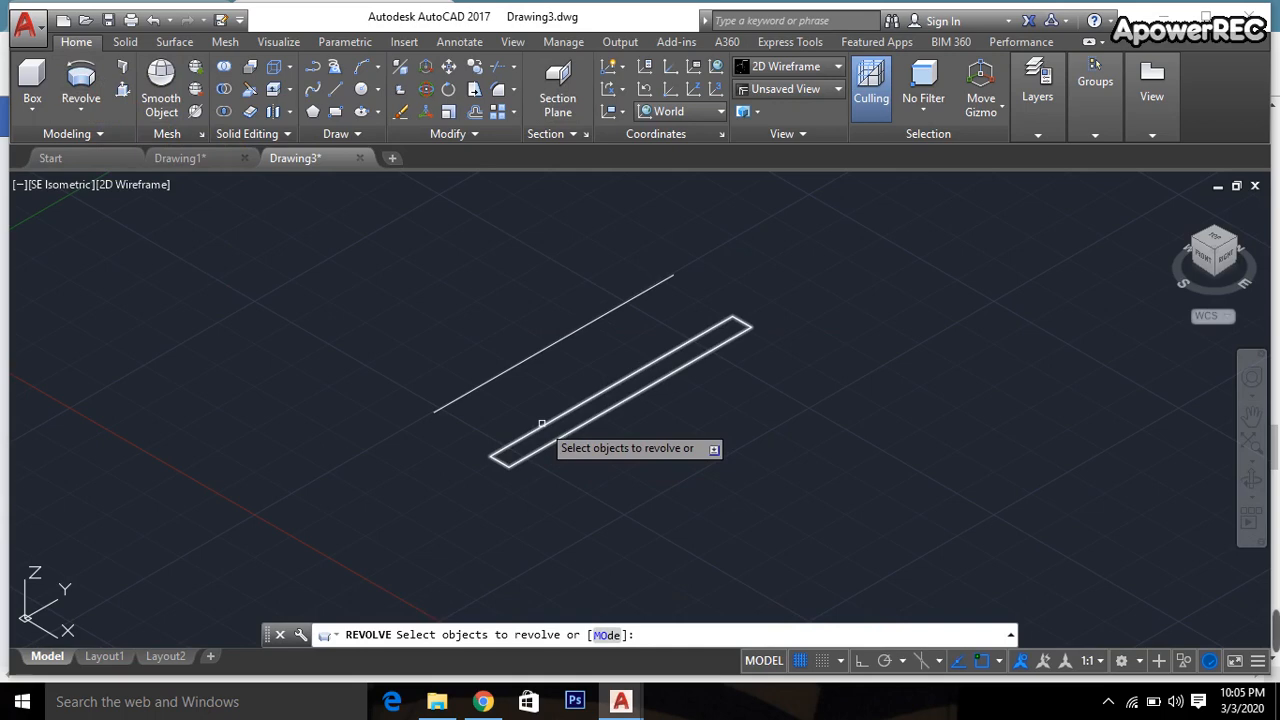
left_click(600, 370)
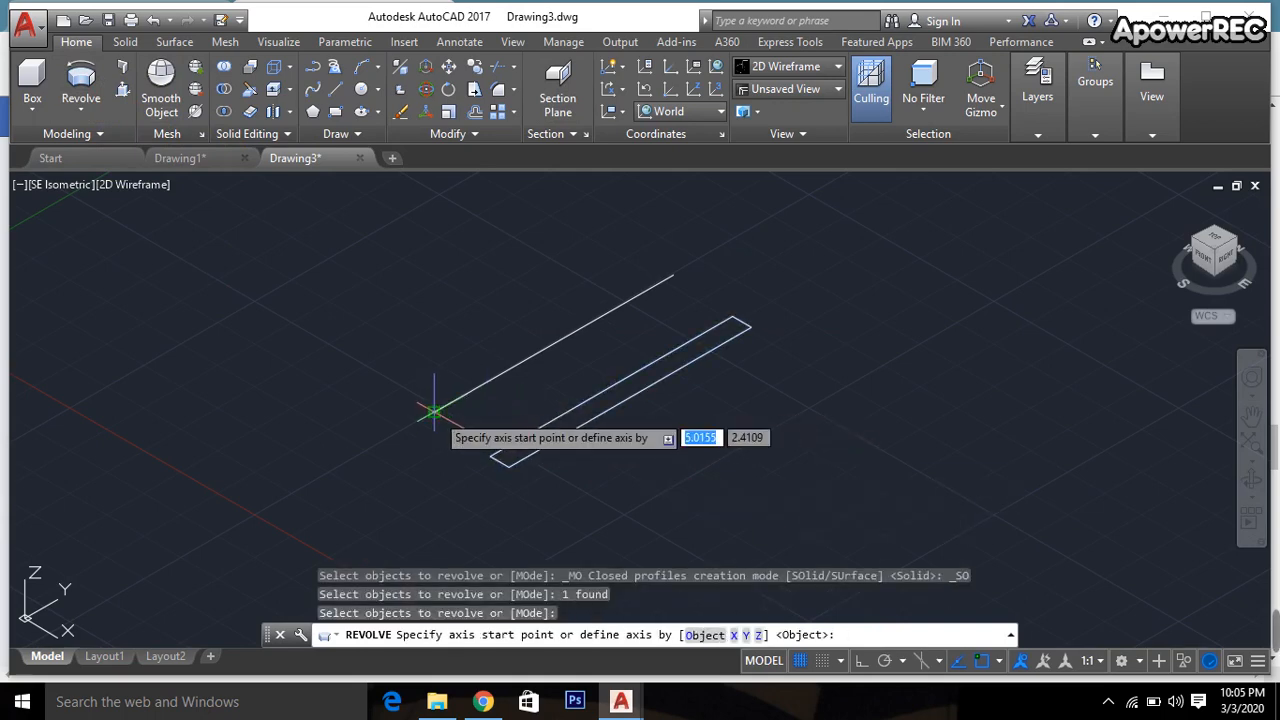
left_click(436, 412)
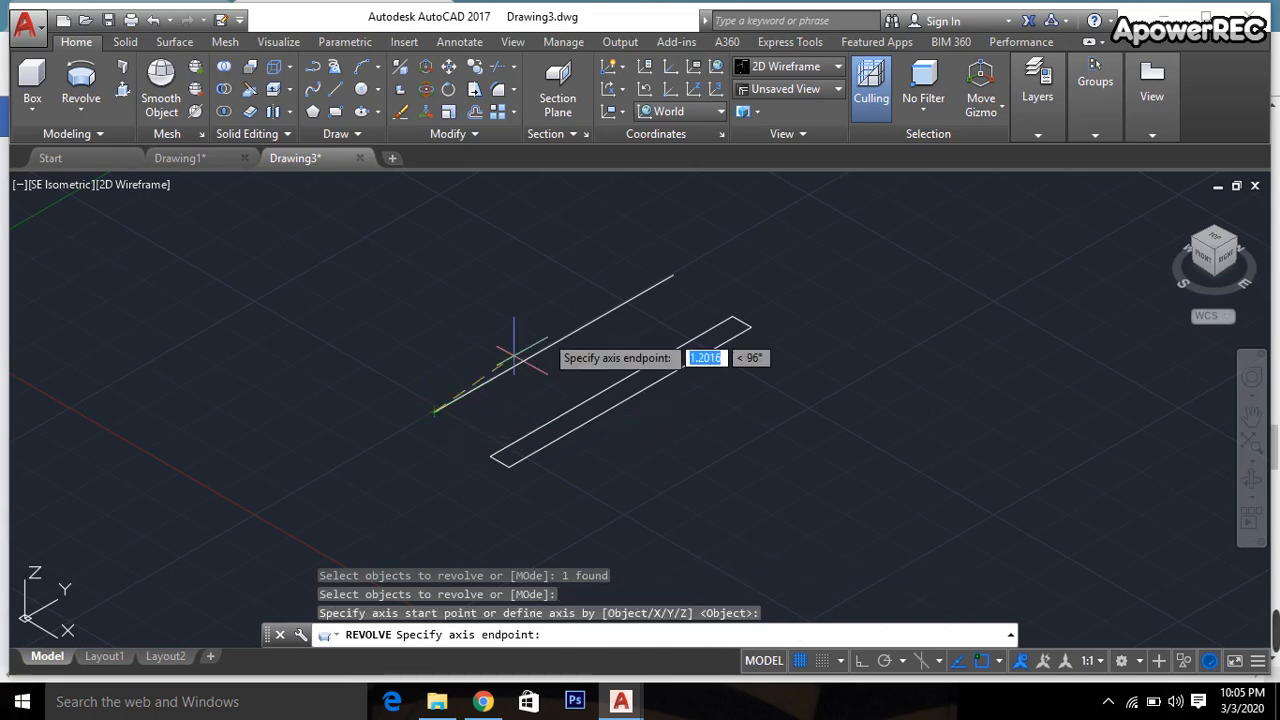
left_click(676, 272)
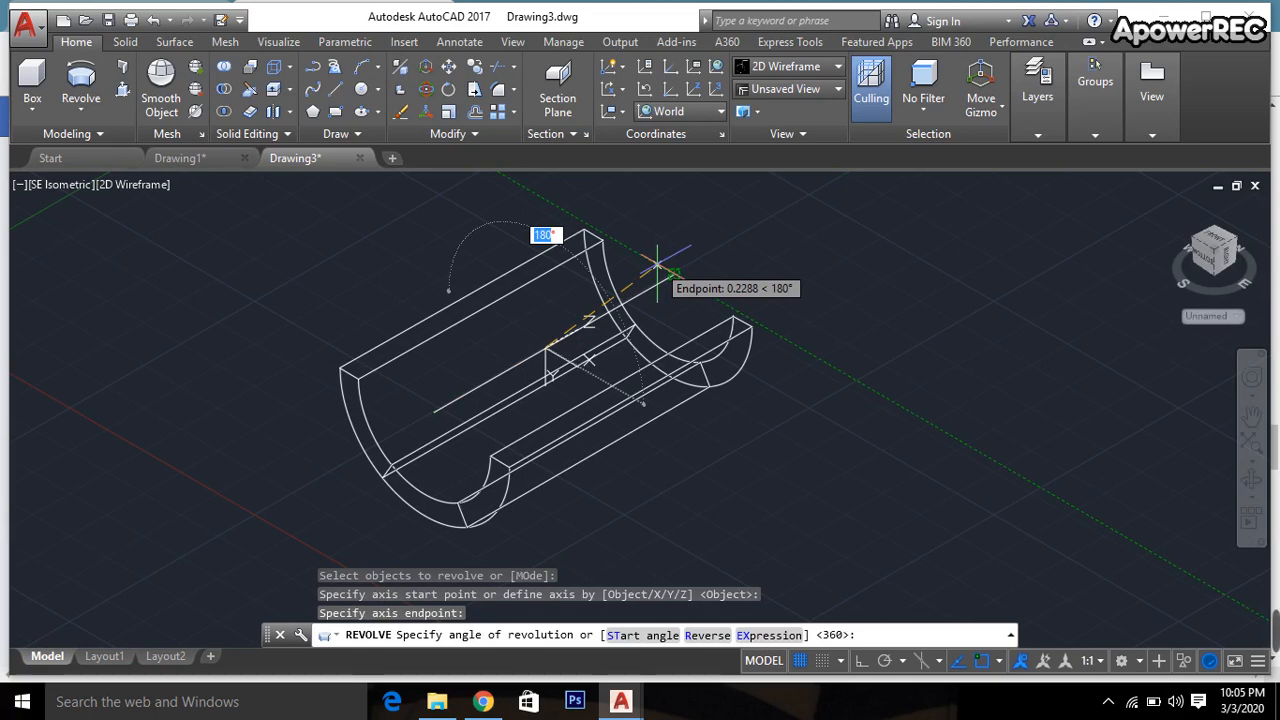
type("182")
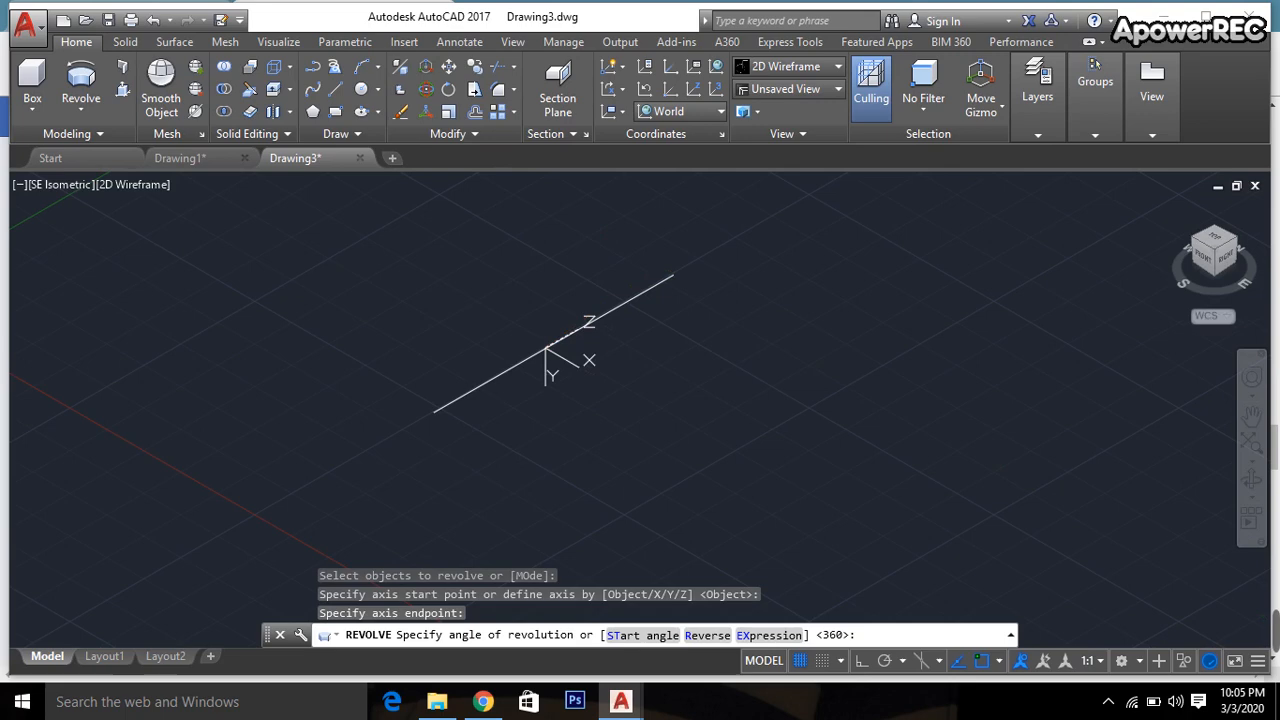
type("180")
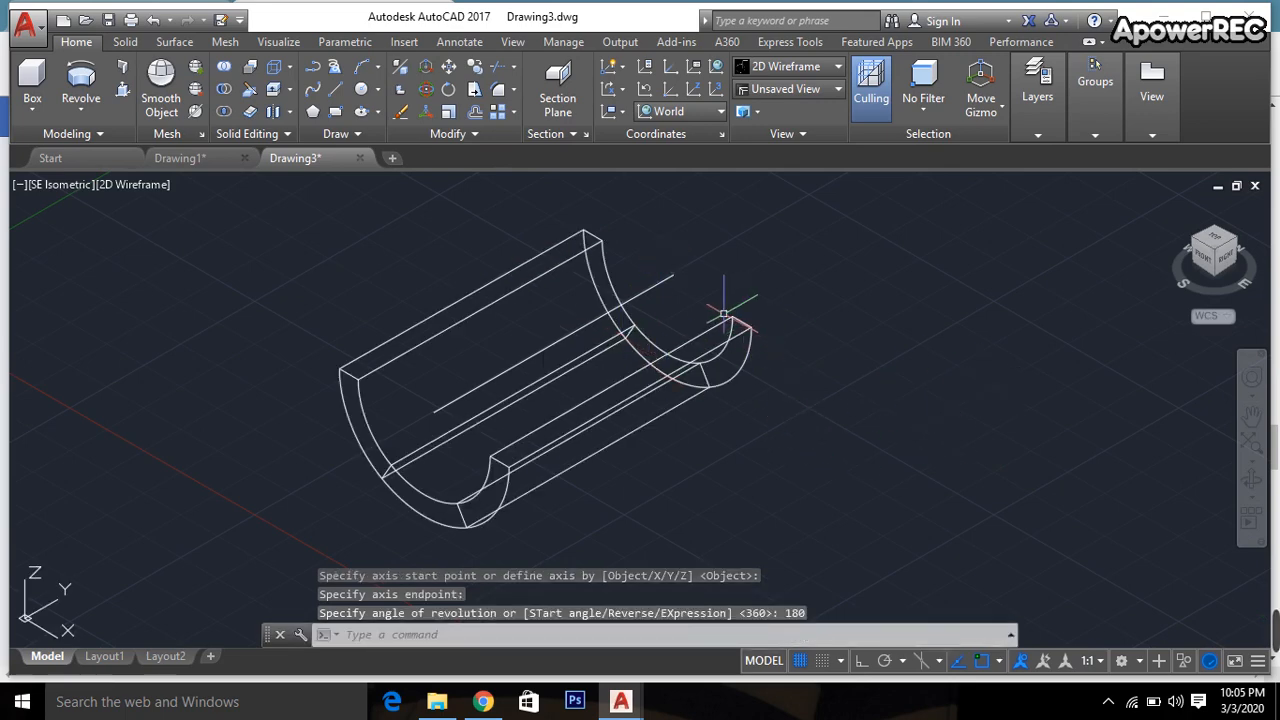
mouse_move(656, 288)
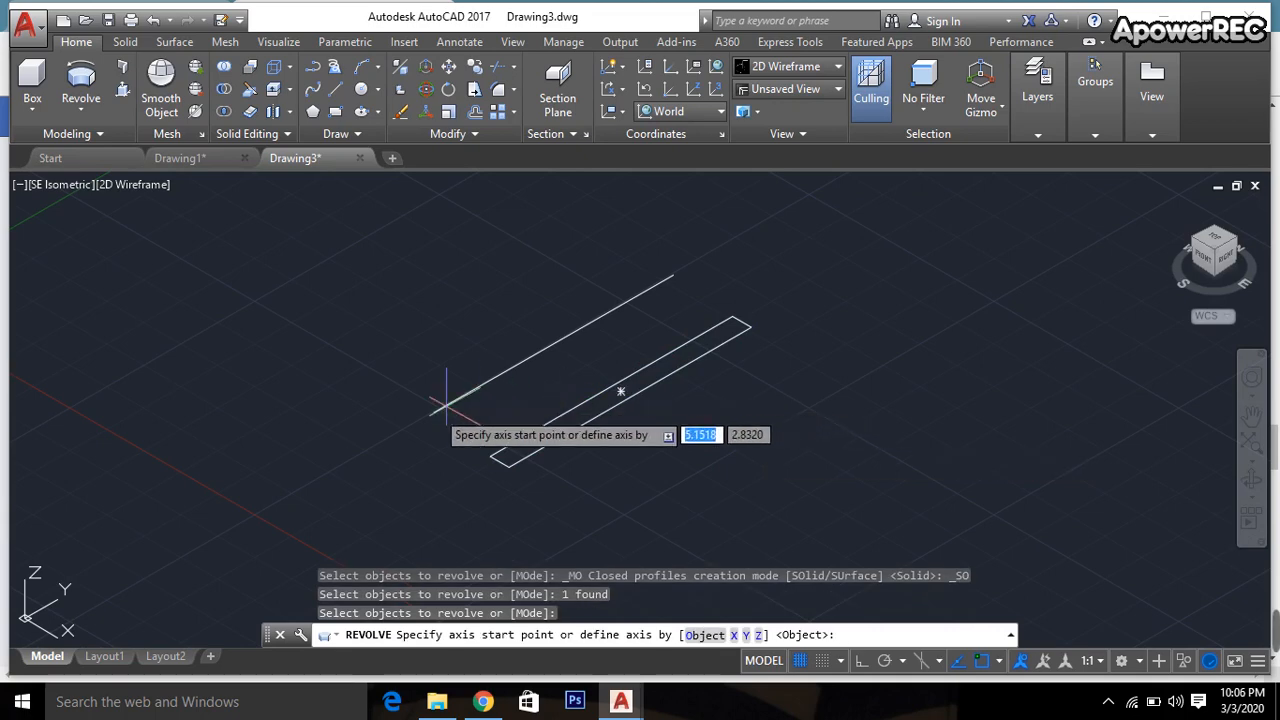
Pick the line's lower and upper endpoints as the revolve axis for the full 360° tube
left_click(436, 410)
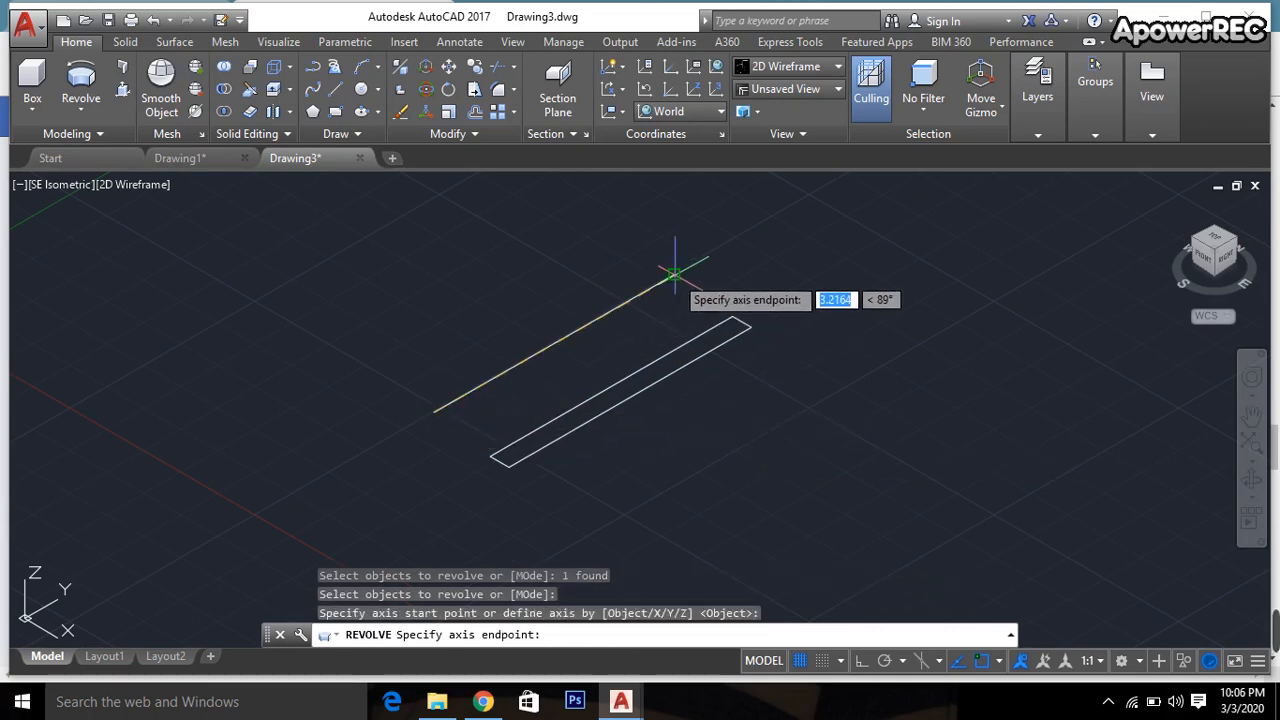
left_click(676, 272)
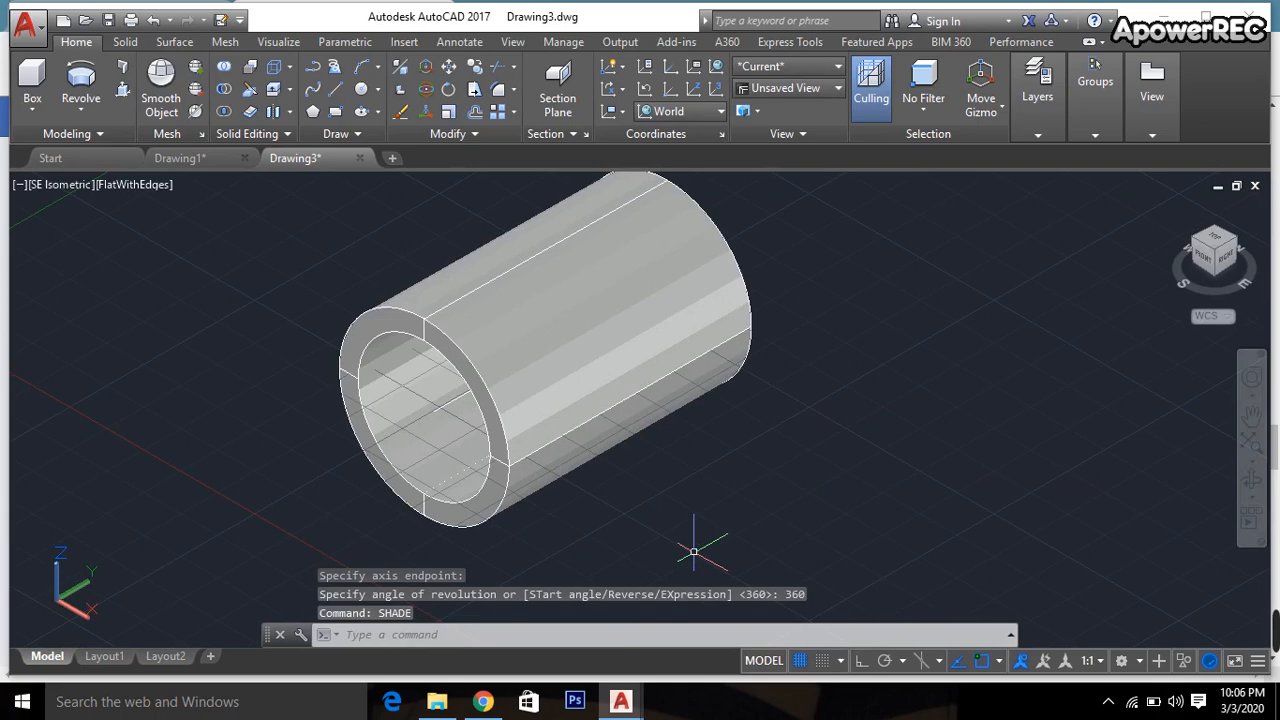
mouse_move(1224, 610)
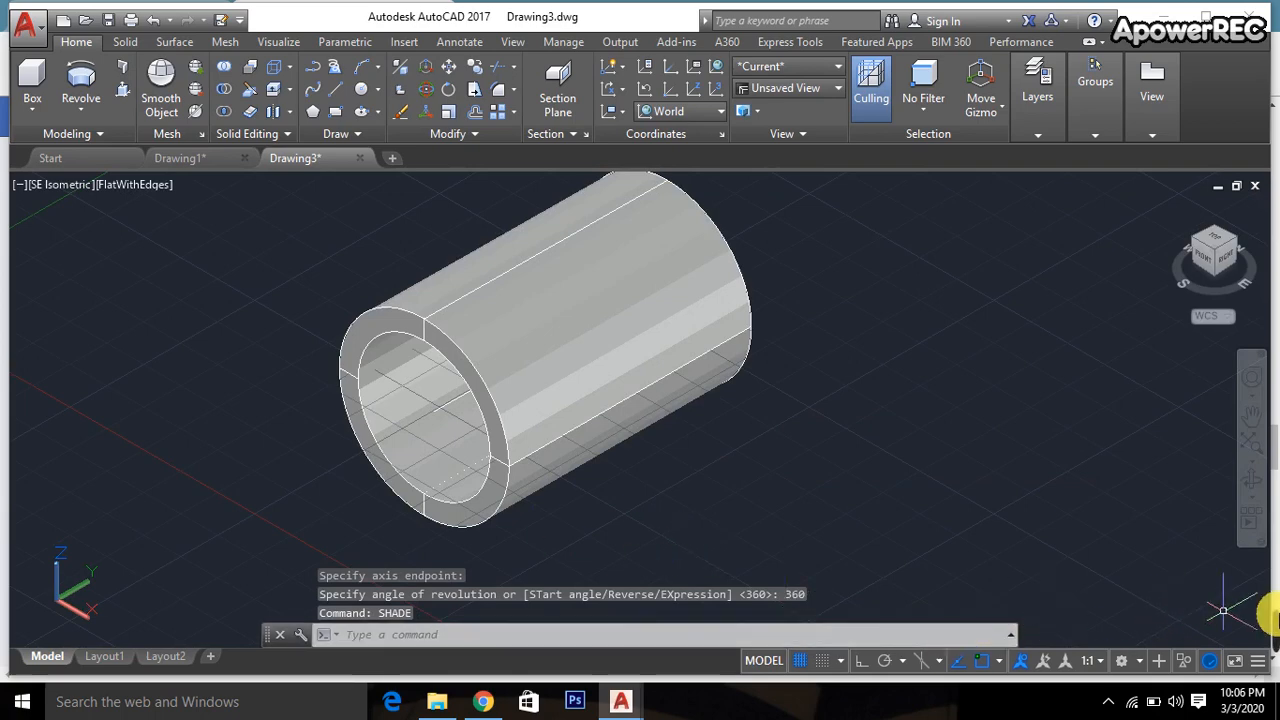